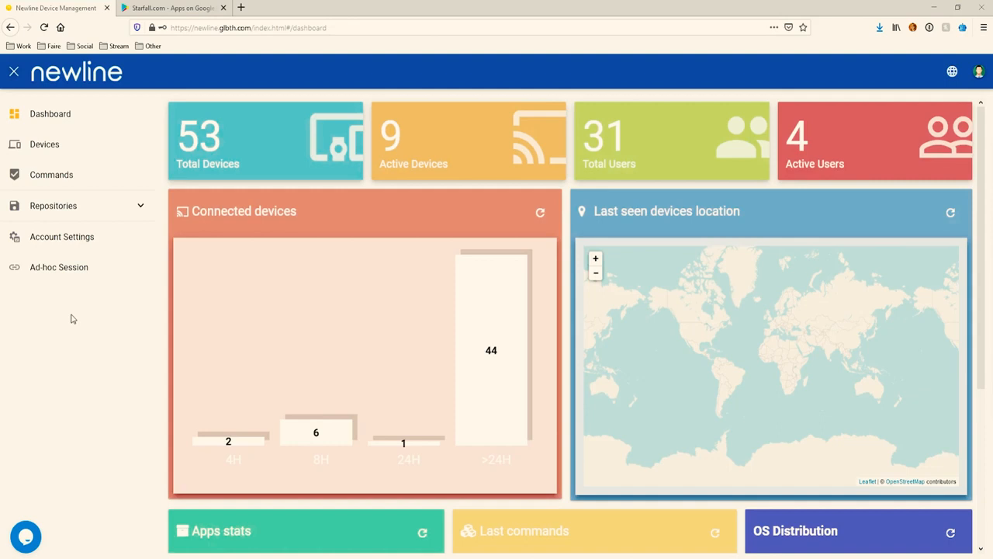
Show the Packages list under Repositories with its five existing app packages.
click(52, 205)
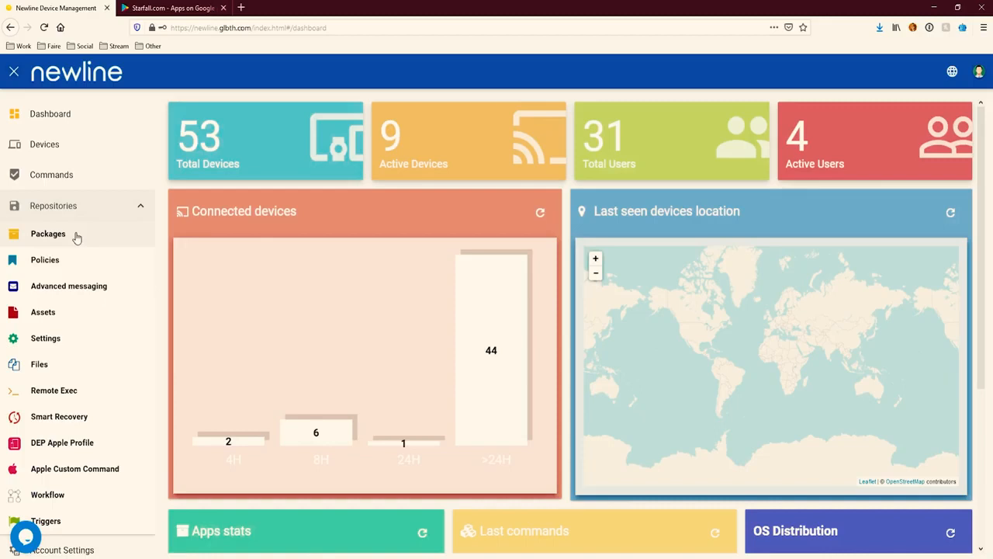
click(46, 233)
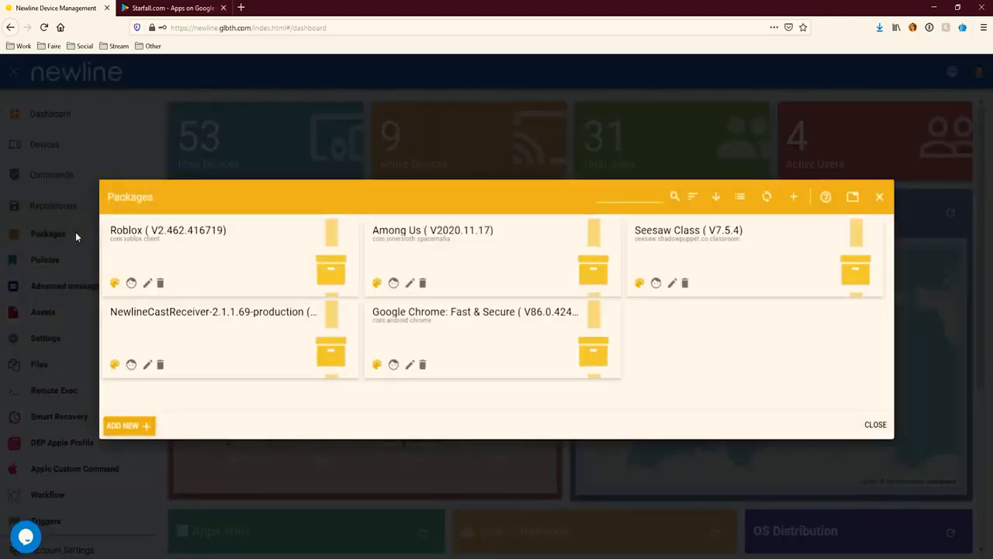
mouse_move(795, 196)
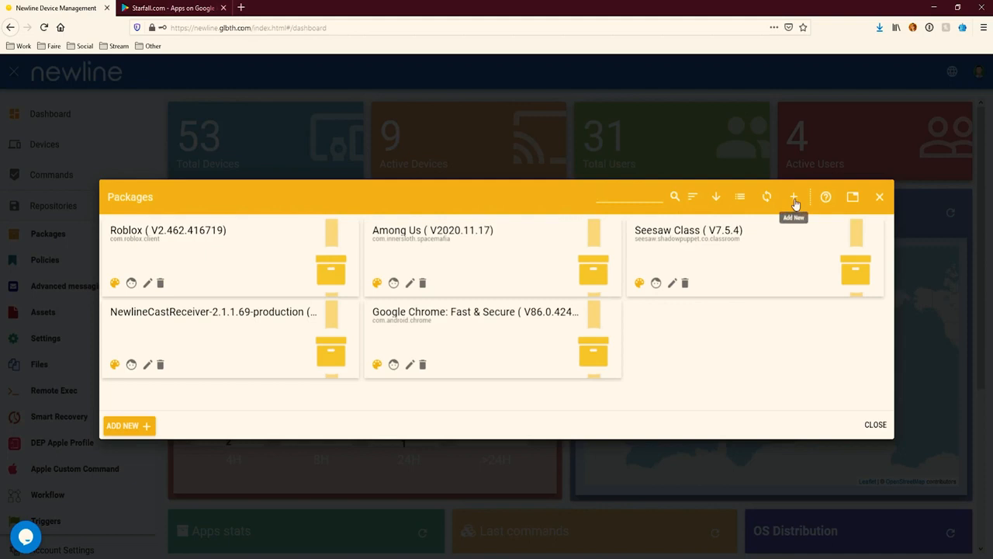
Begin a new Play Store package with URL air.com.starfall.more.
click(793, 196)
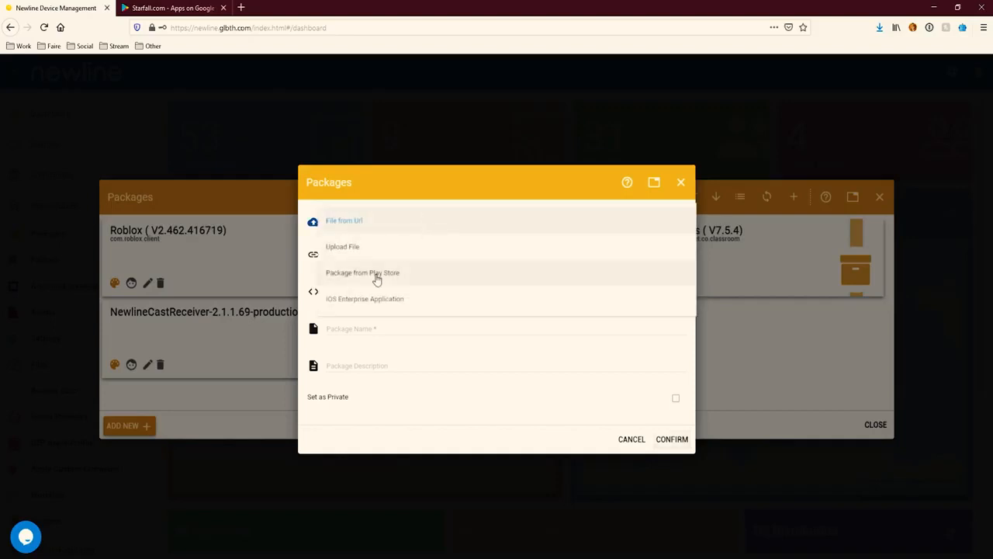
click(363, 273)
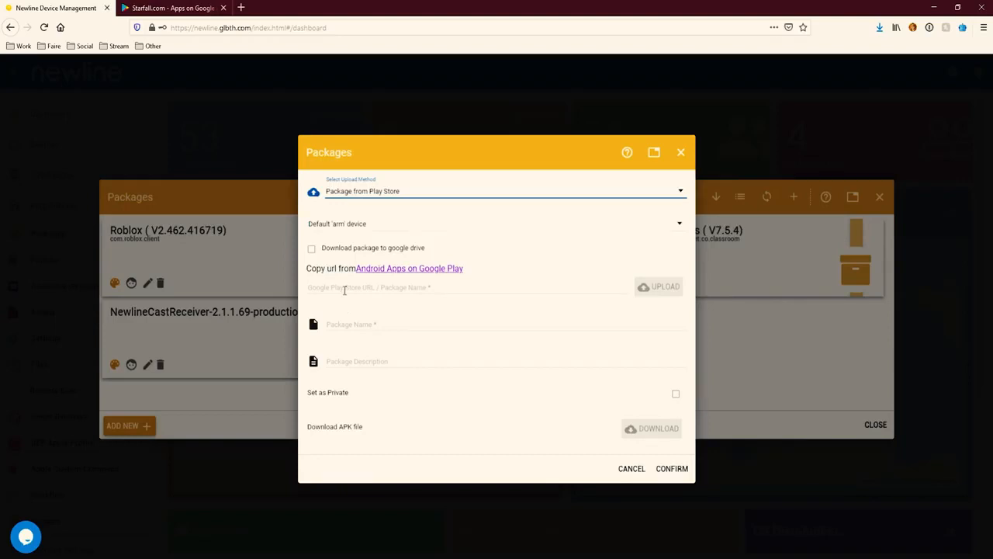
text(air.com.starfall.more)
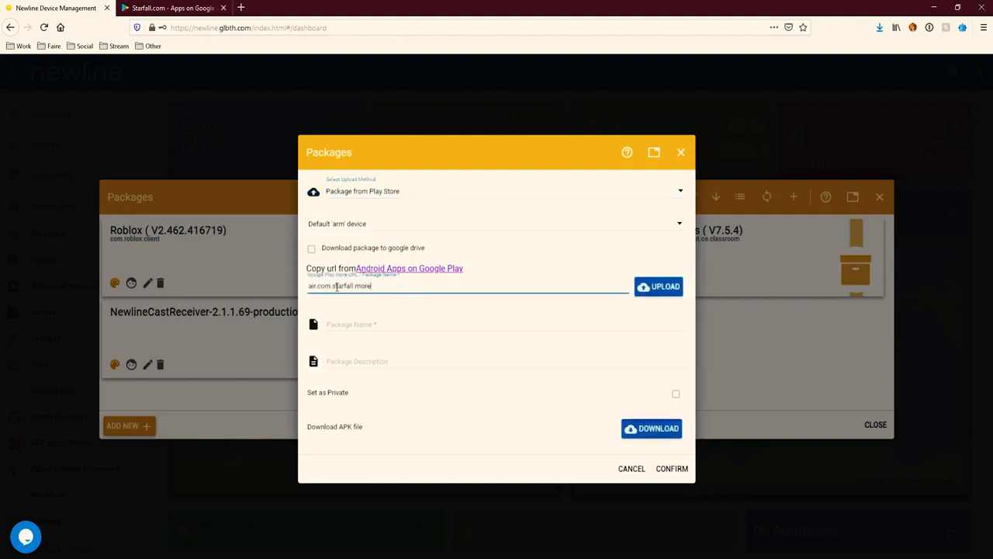
Fetch the Play Store details, rename the package to Starfall.com and confirm it into the repository.
click(658, 286)
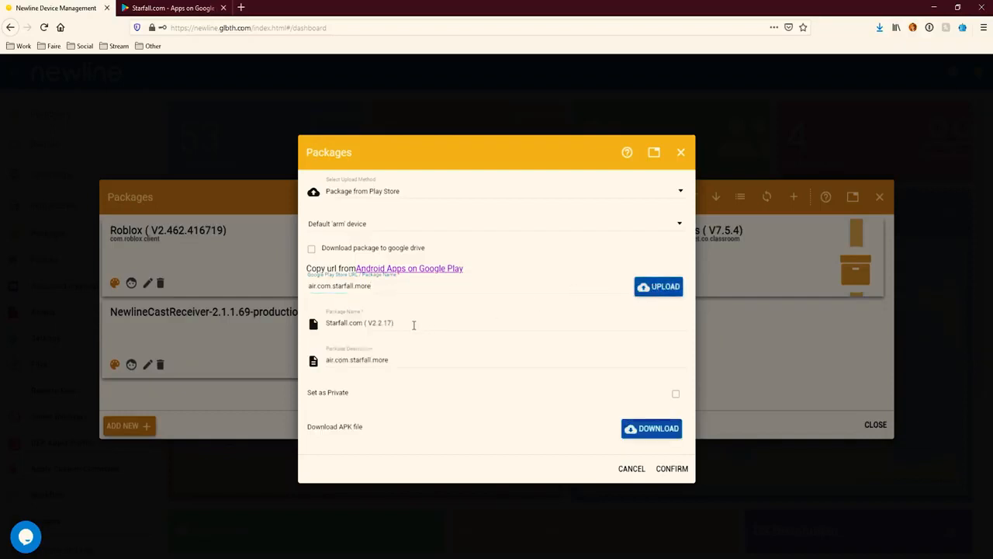
click(411, 323)
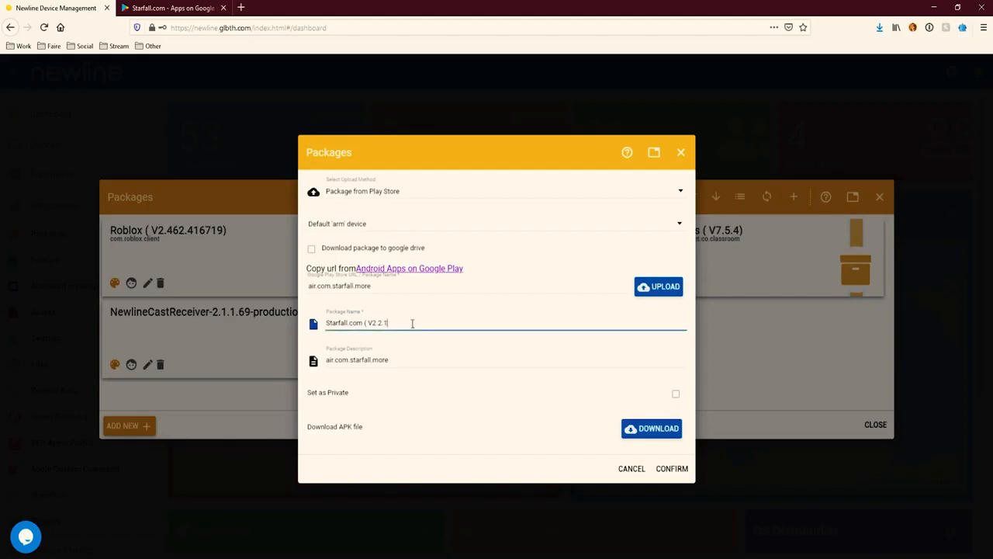
text(Starfall.com)
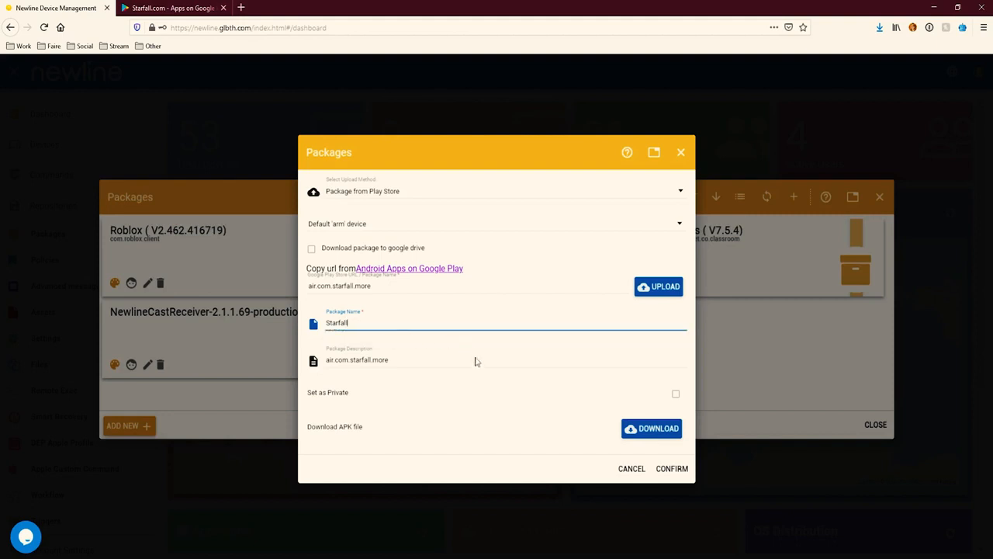
click(672, 469)
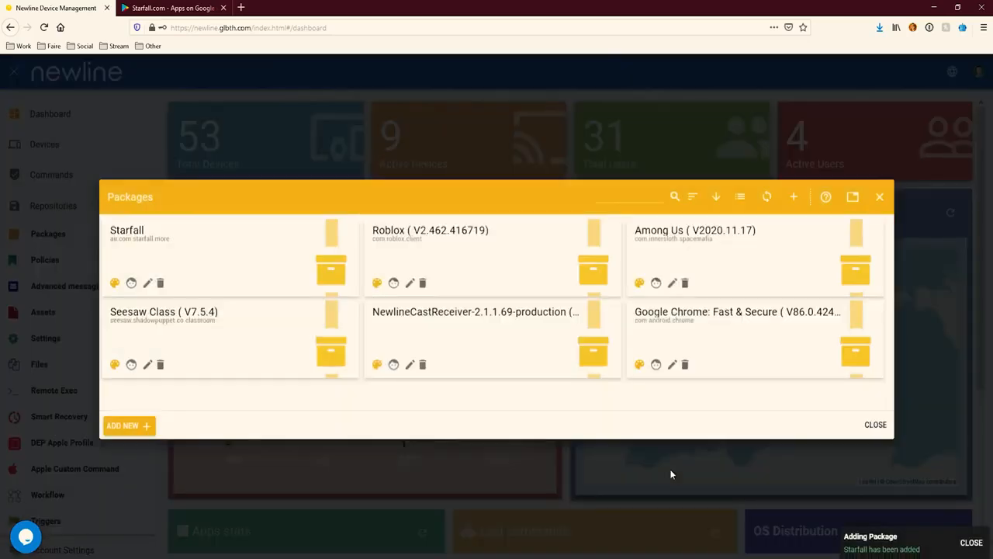
mouse_move(133, 258)
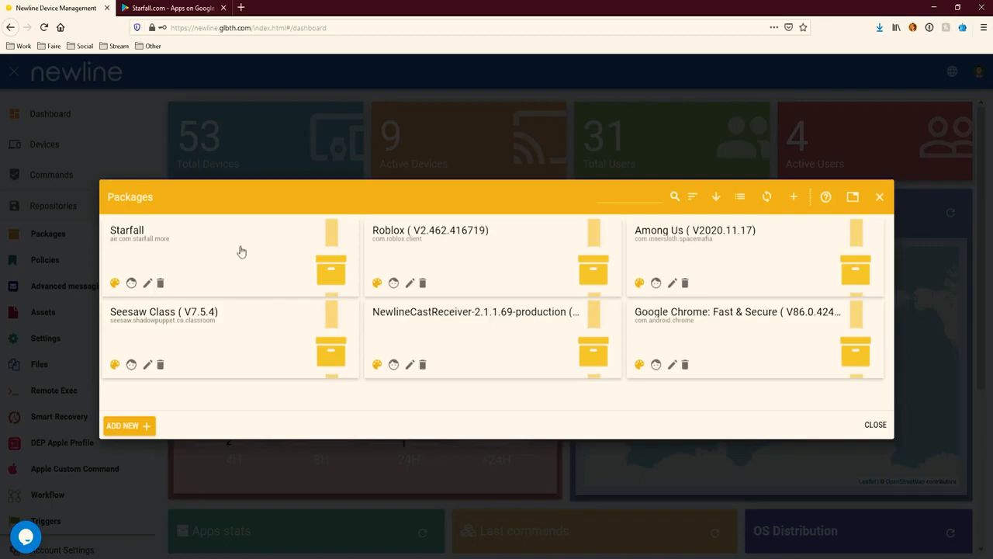
mouse_move(226, 249)
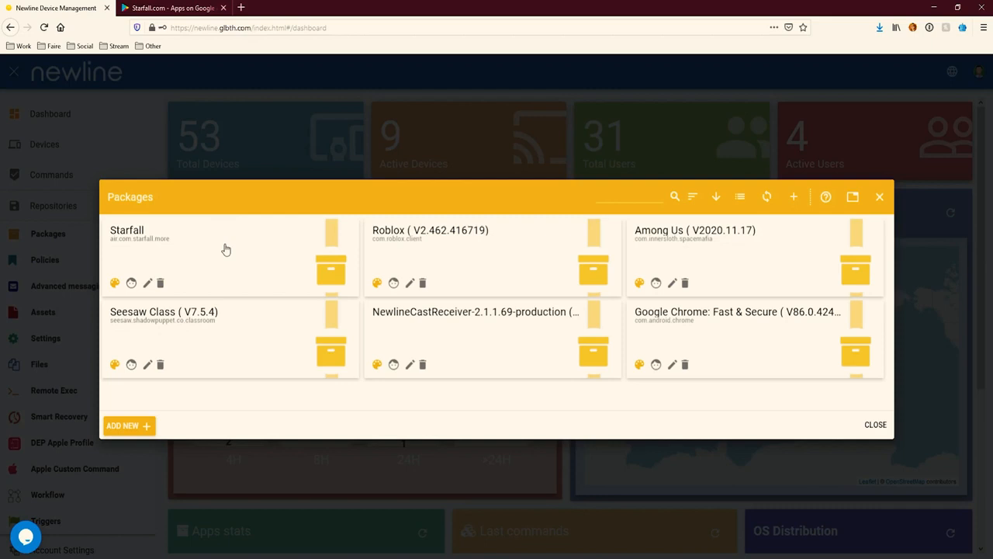
mouse_move(852, 195)
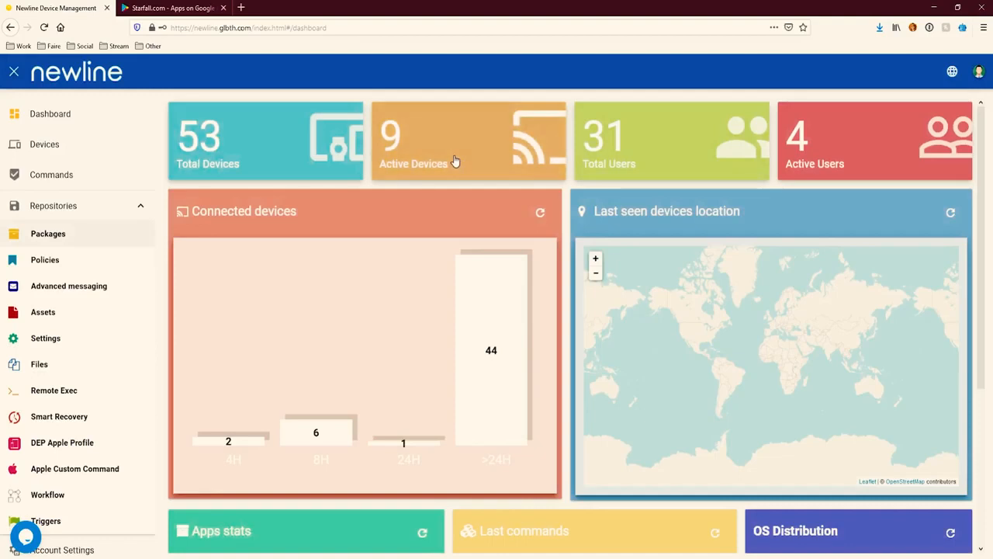
mouse_move(456, 159)
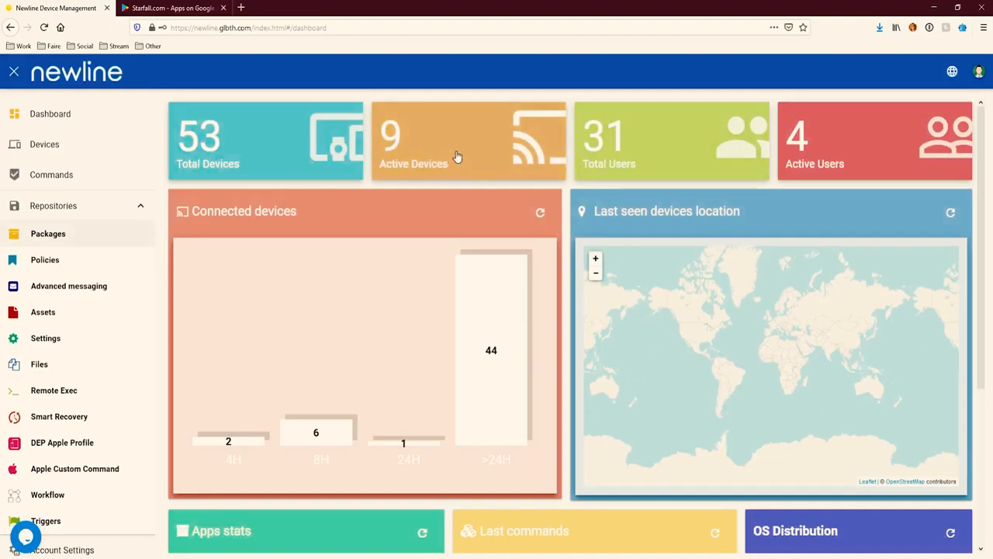
Show the confer device's details from the Devices list and review its installed apps.
click(44, 143)
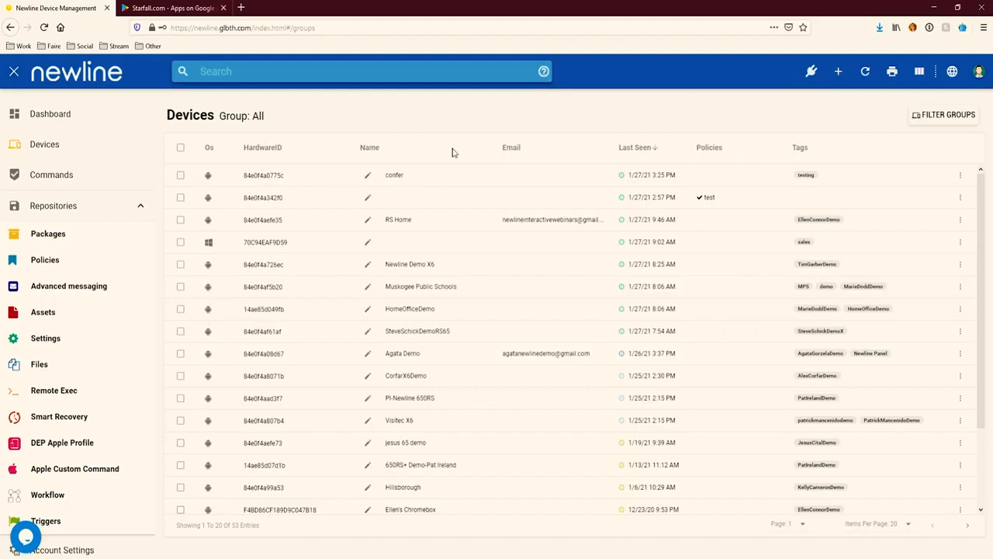
click(394, 174)
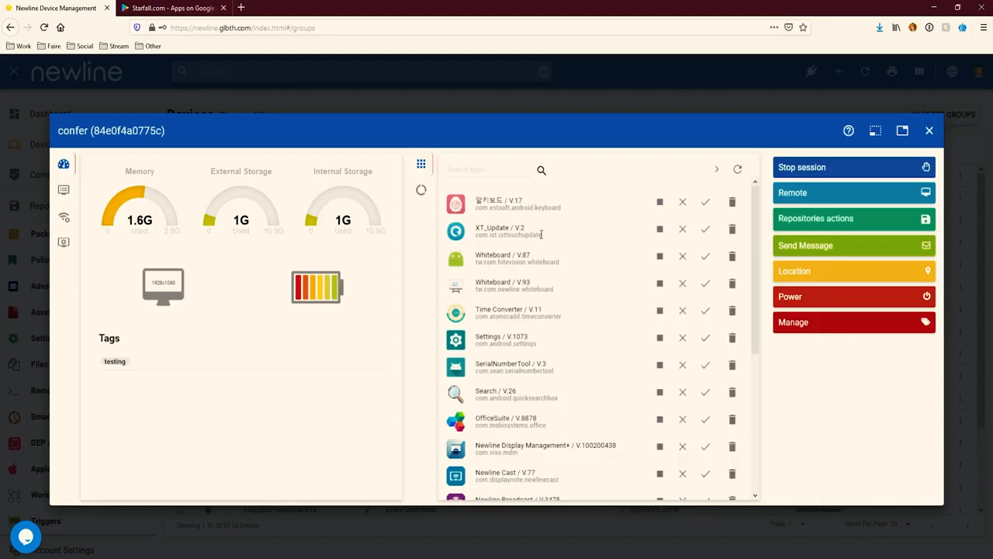
scroll(down, 3)
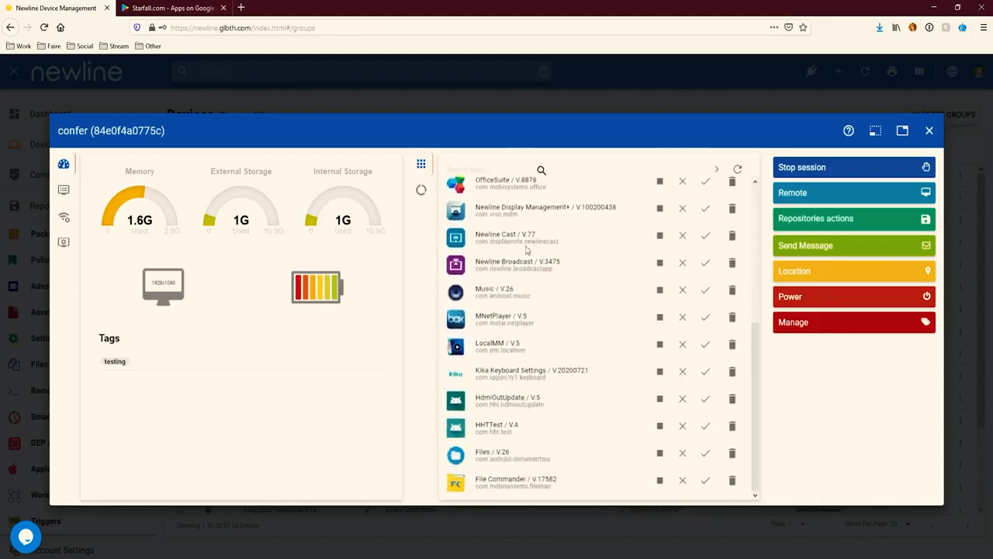
scroll(up, 3)
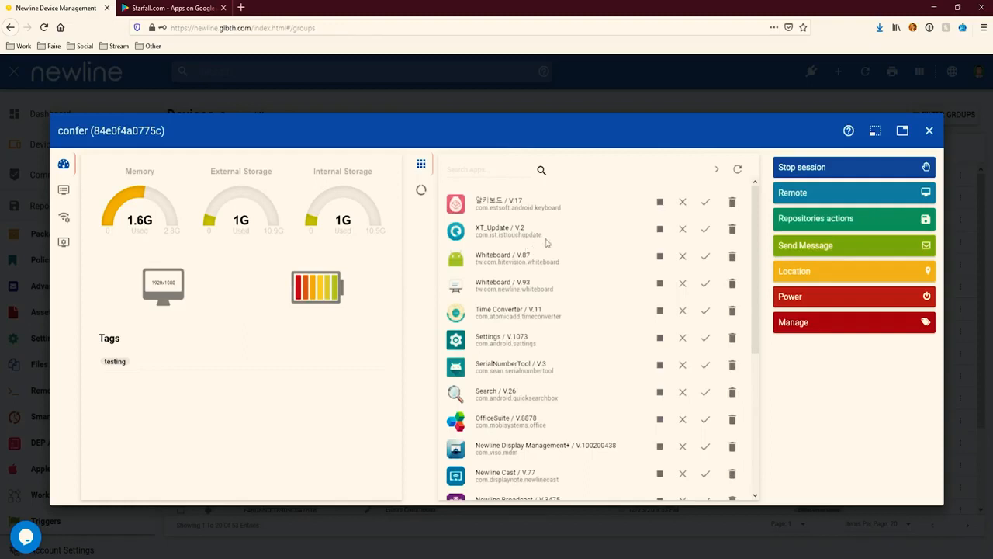
mouse_move(853, 217)
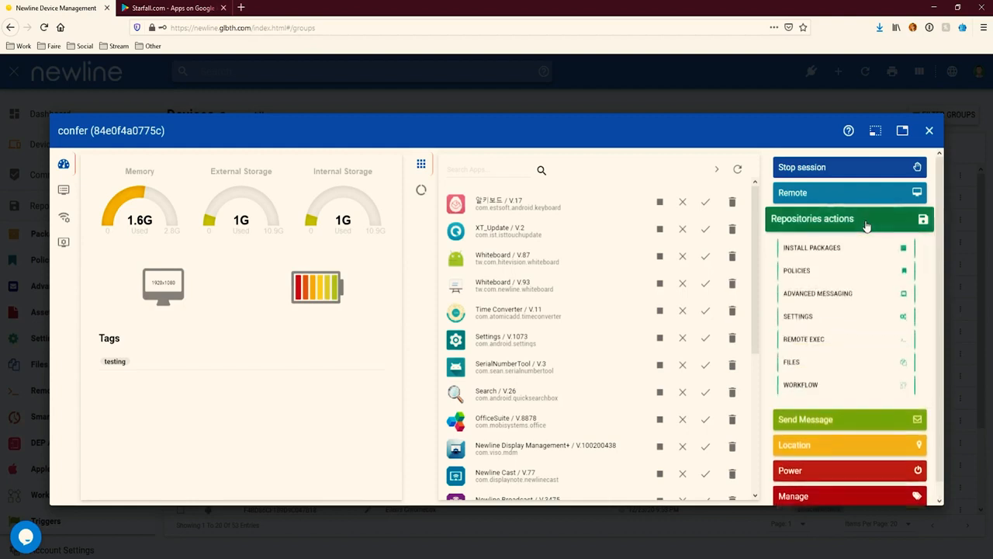
Apply the Starfall package to confer via Install Packages and dismiss the picker.
click(811, 247)
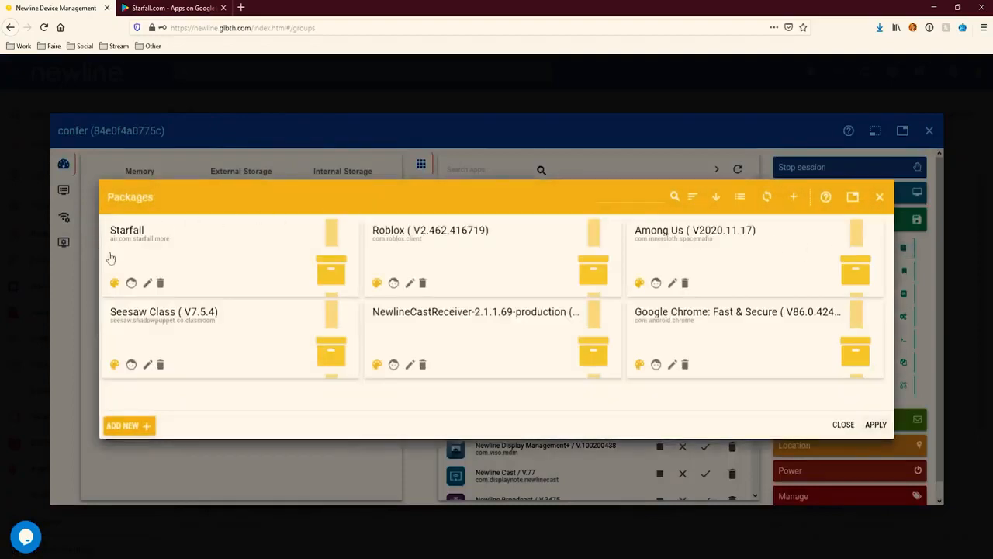
mouse_move(186, 235)
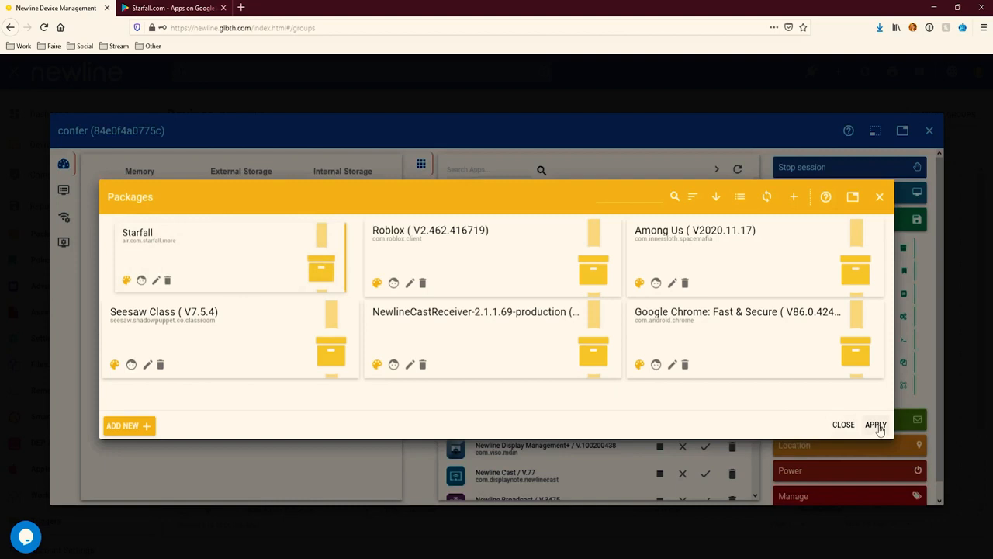
click(875, 425)
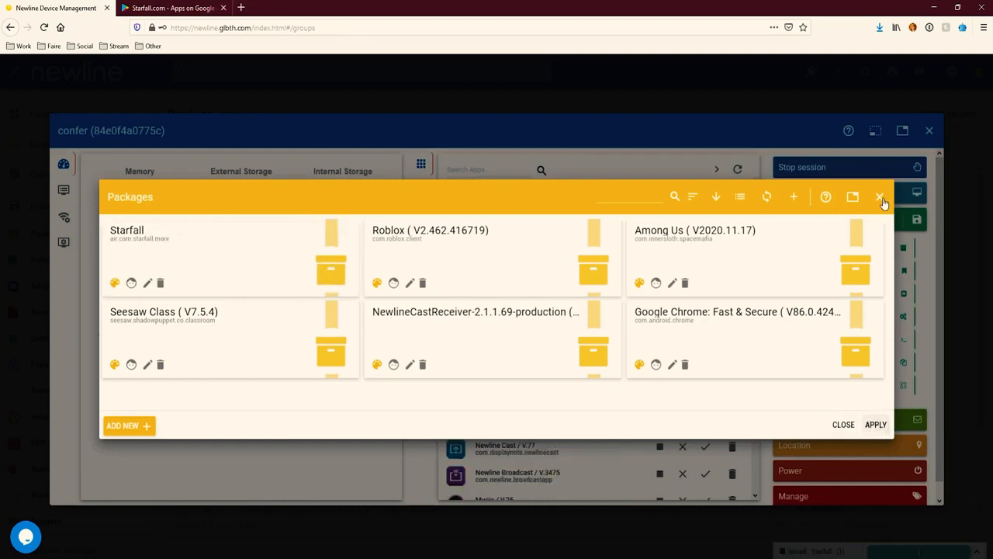
click(882, 199)
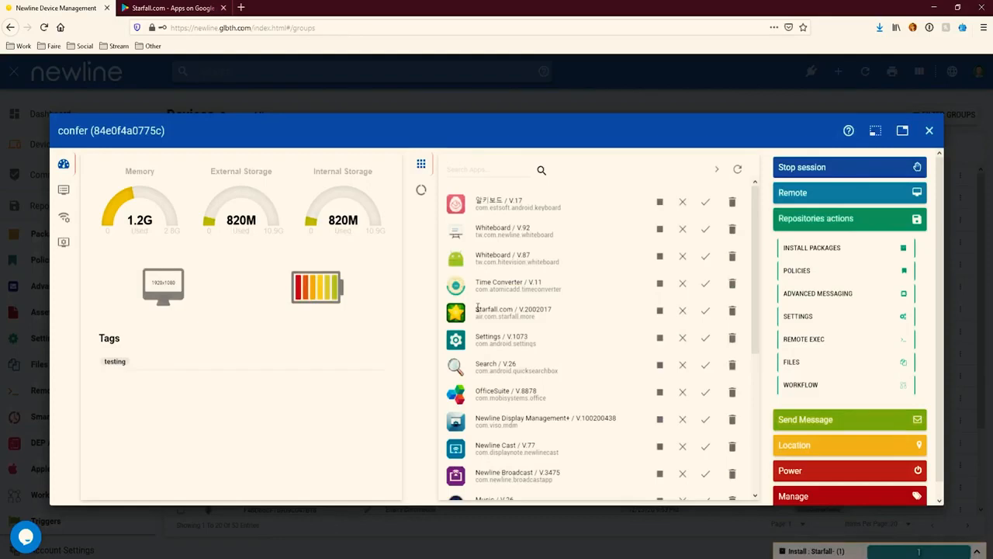